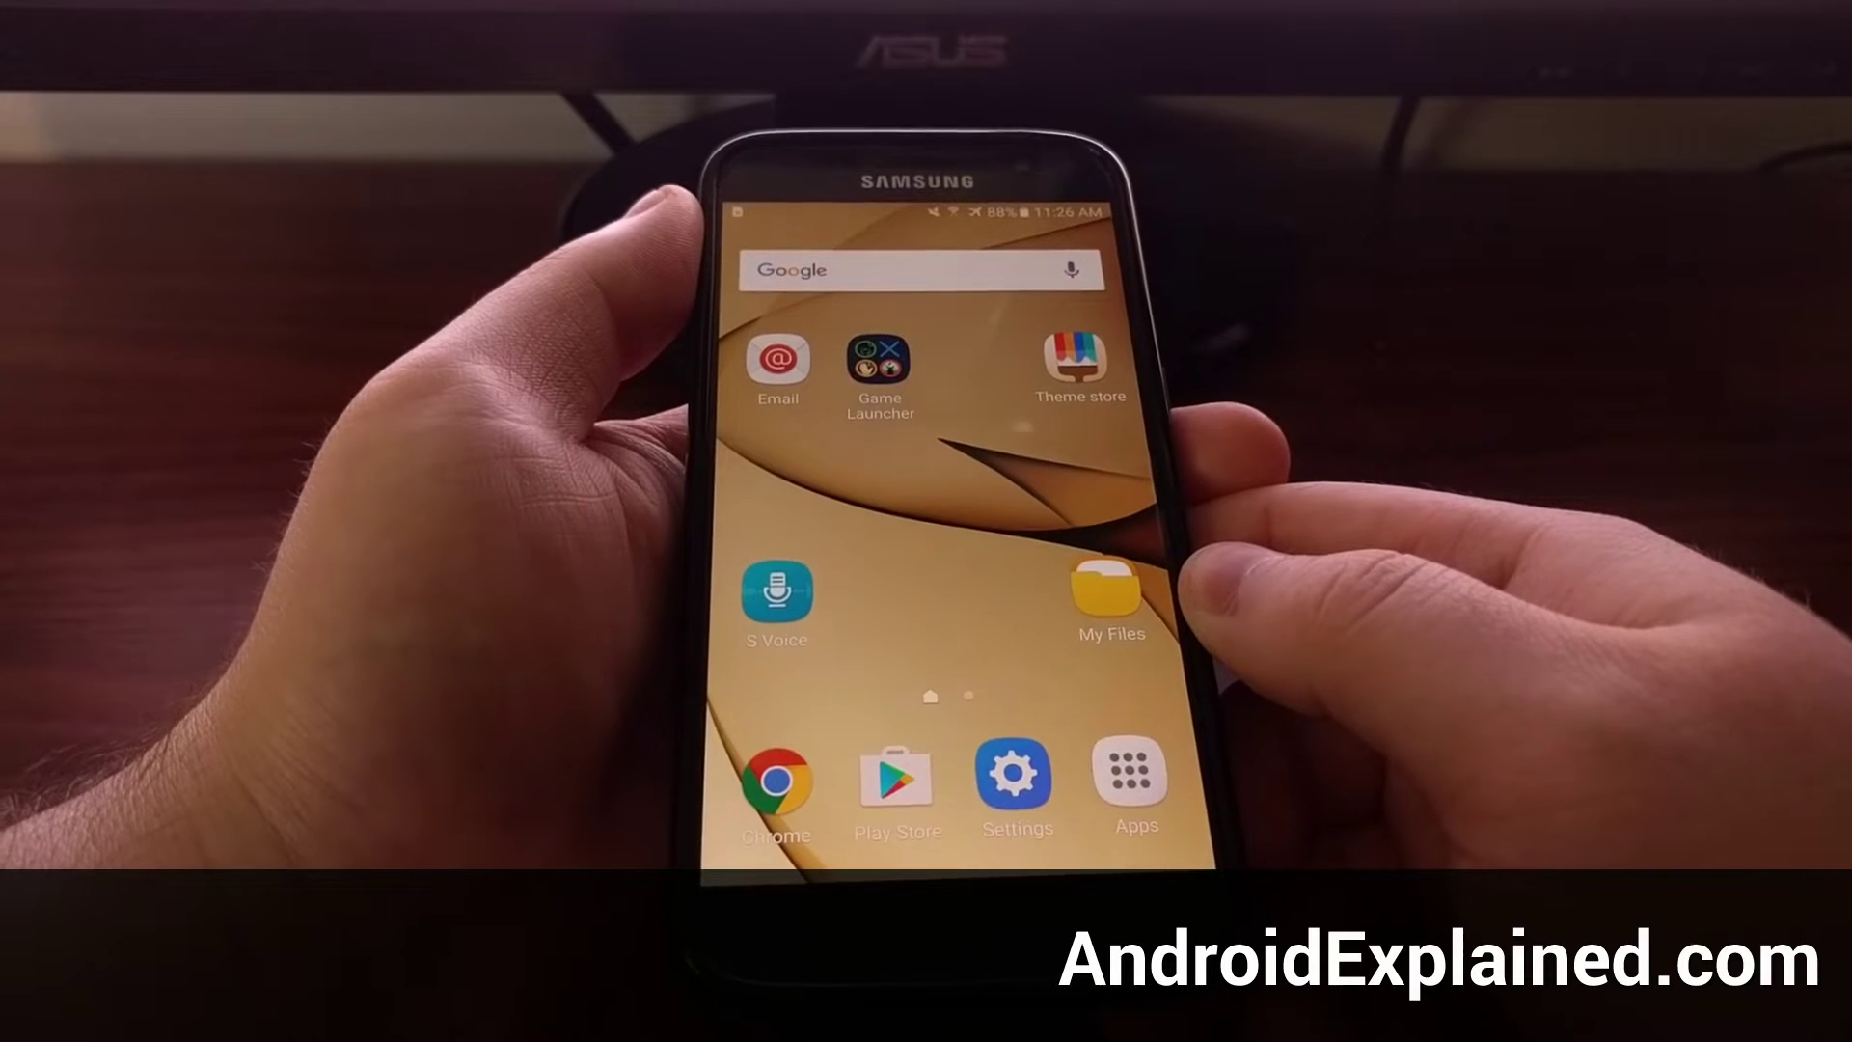
- Pull the notification panel down from the top of the home screen
drag(909, 212, 908, 590)
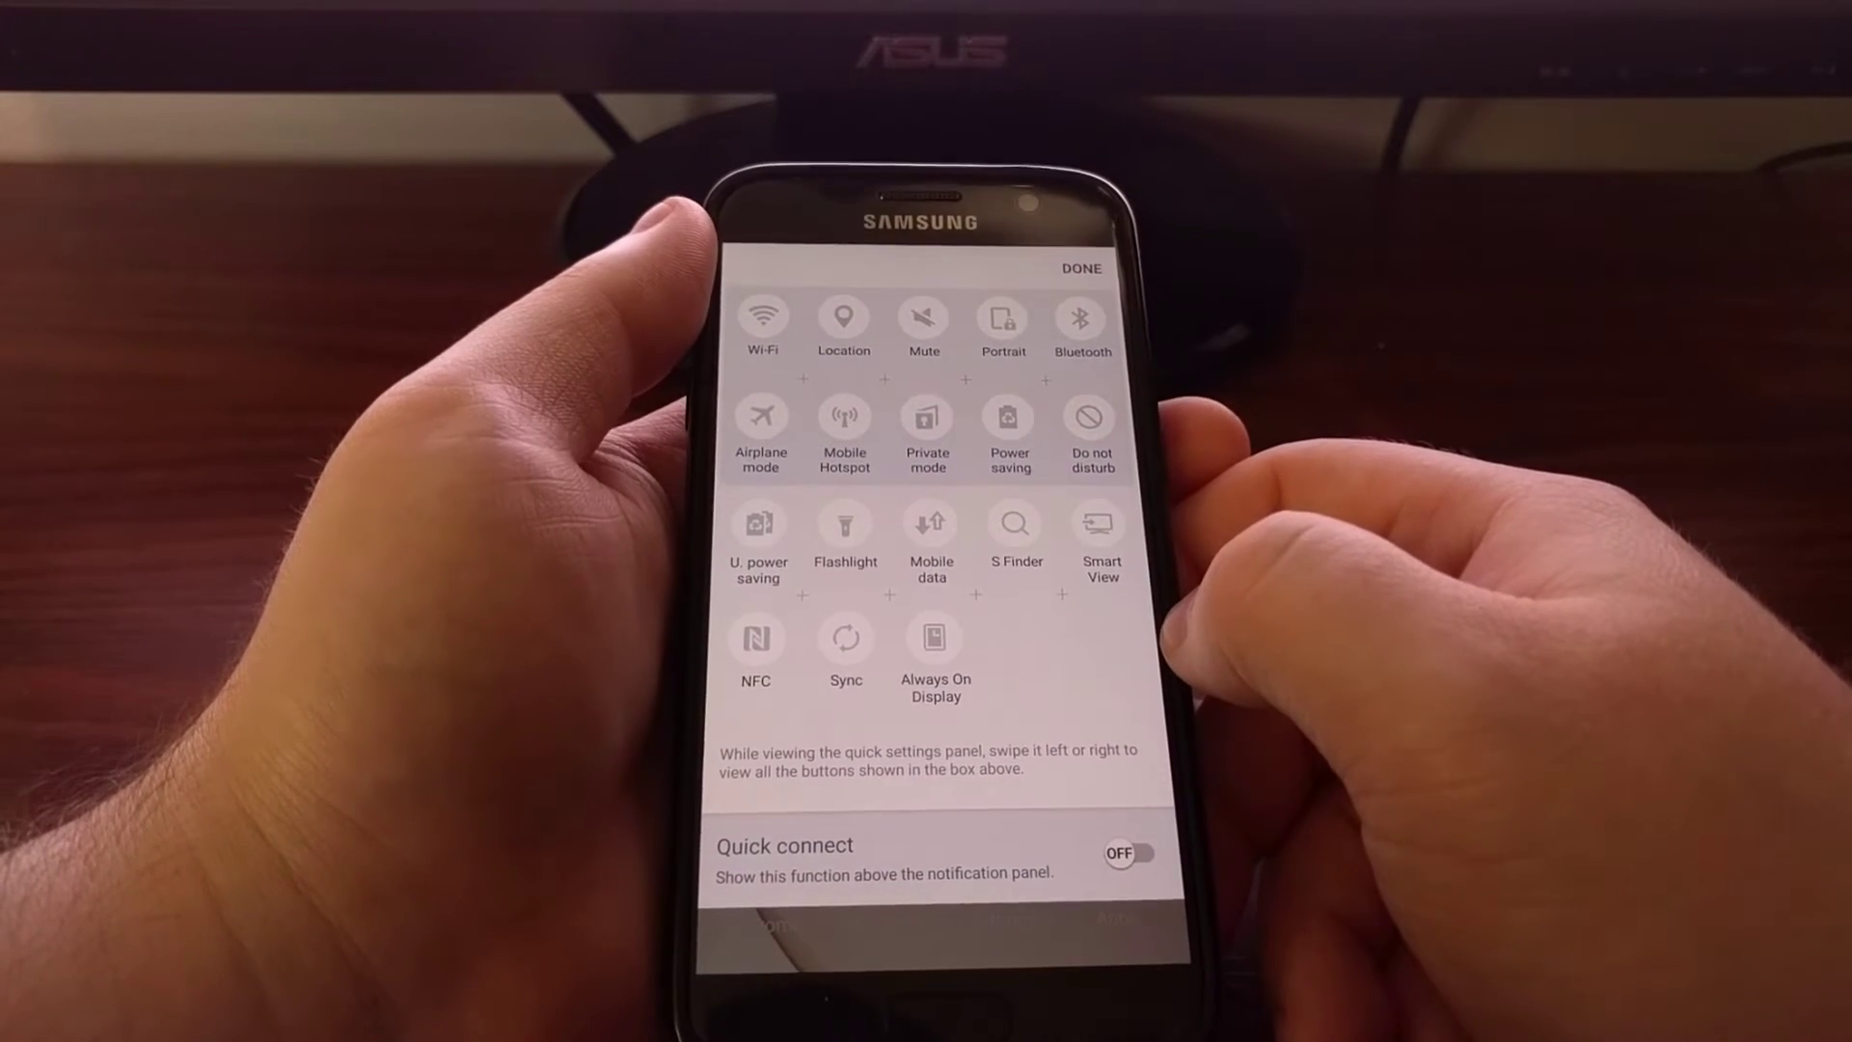
click(1080, 268)
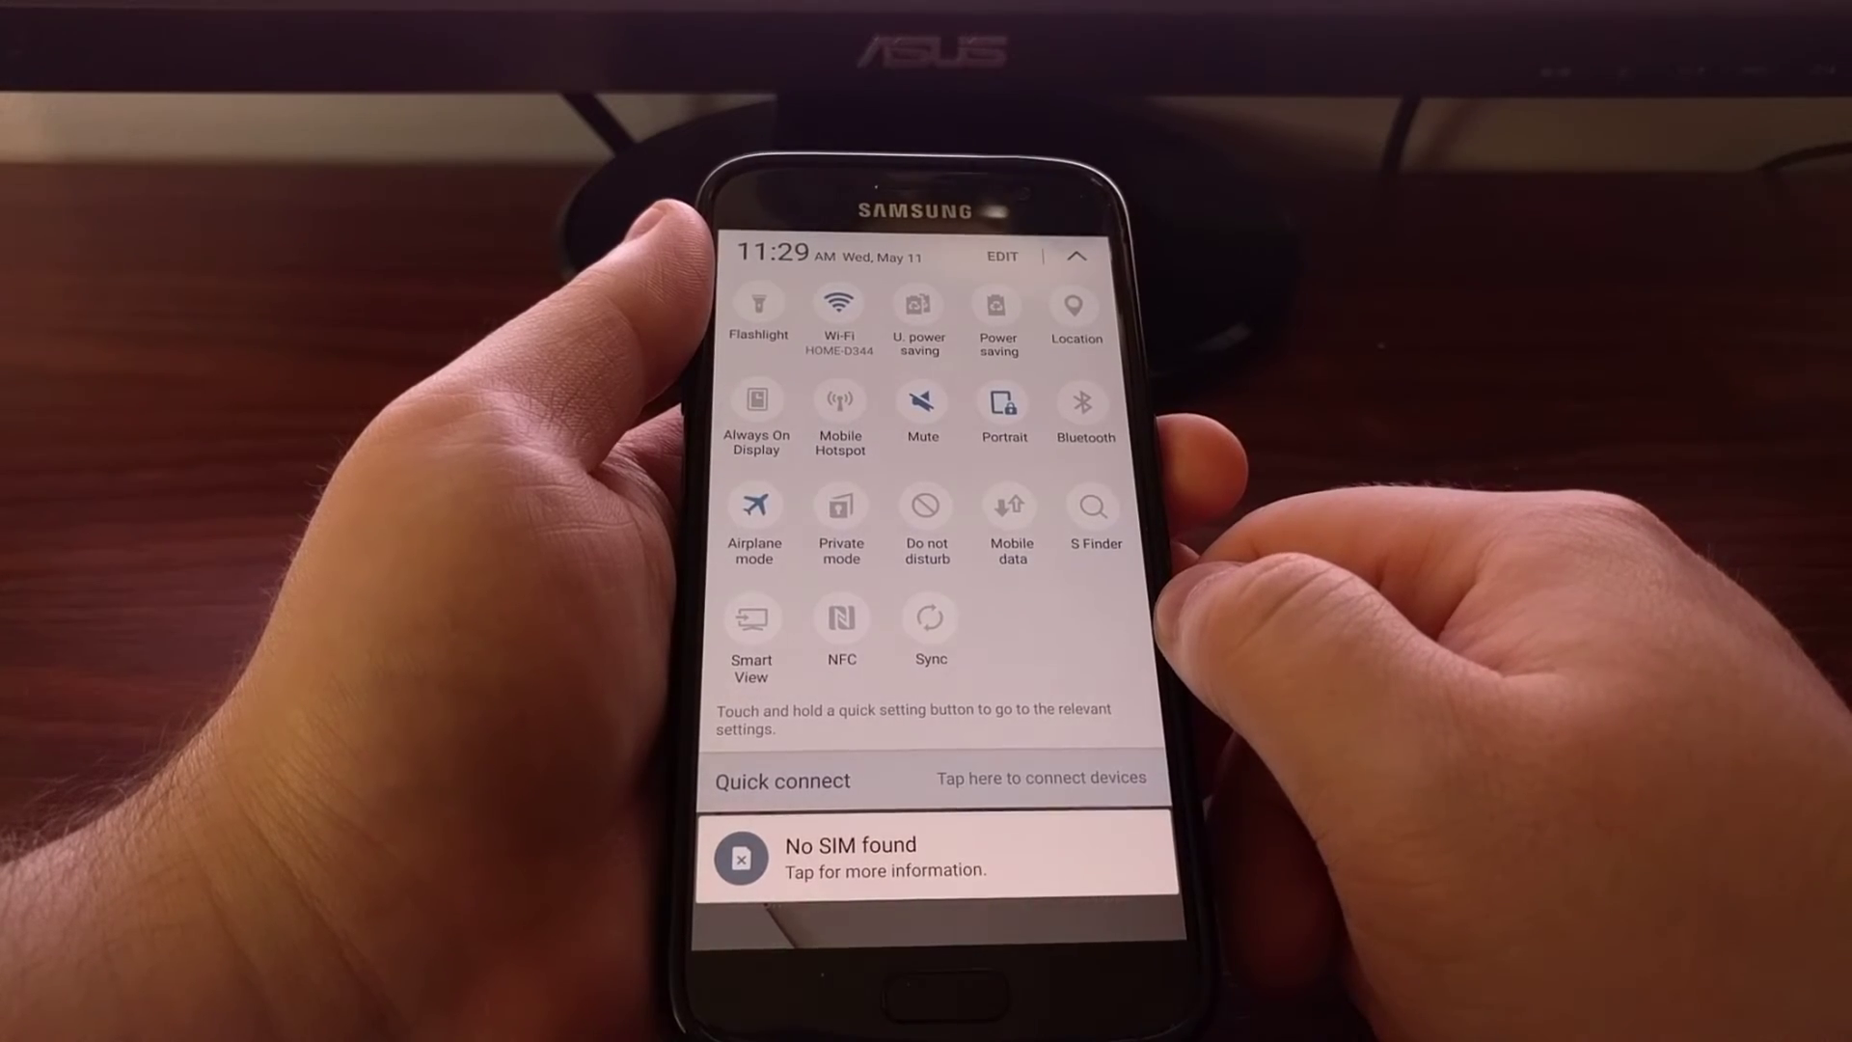